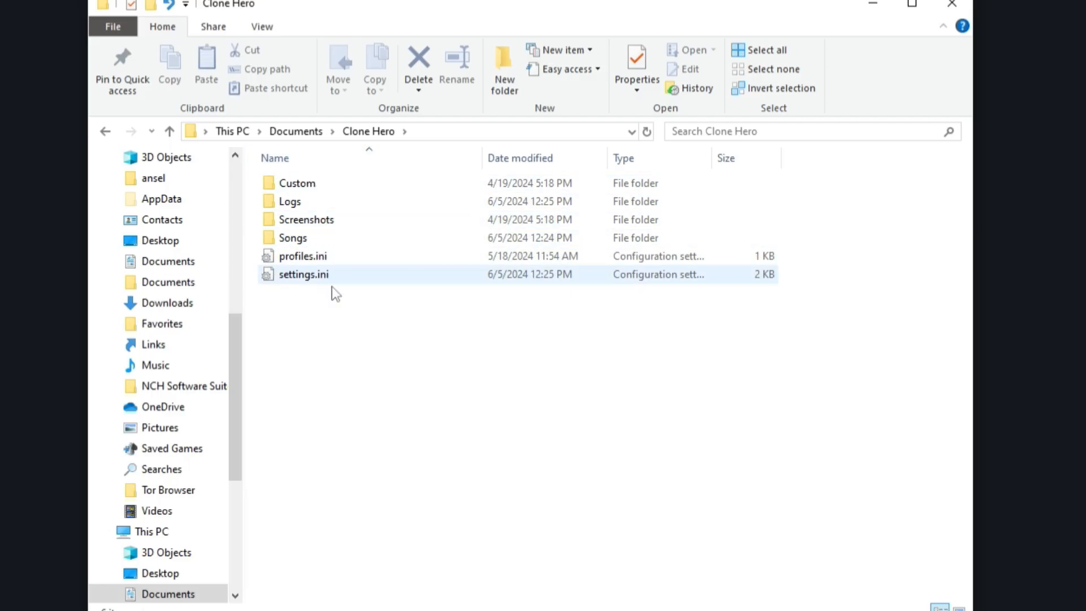
pyautogui.moveTo(292, 237)
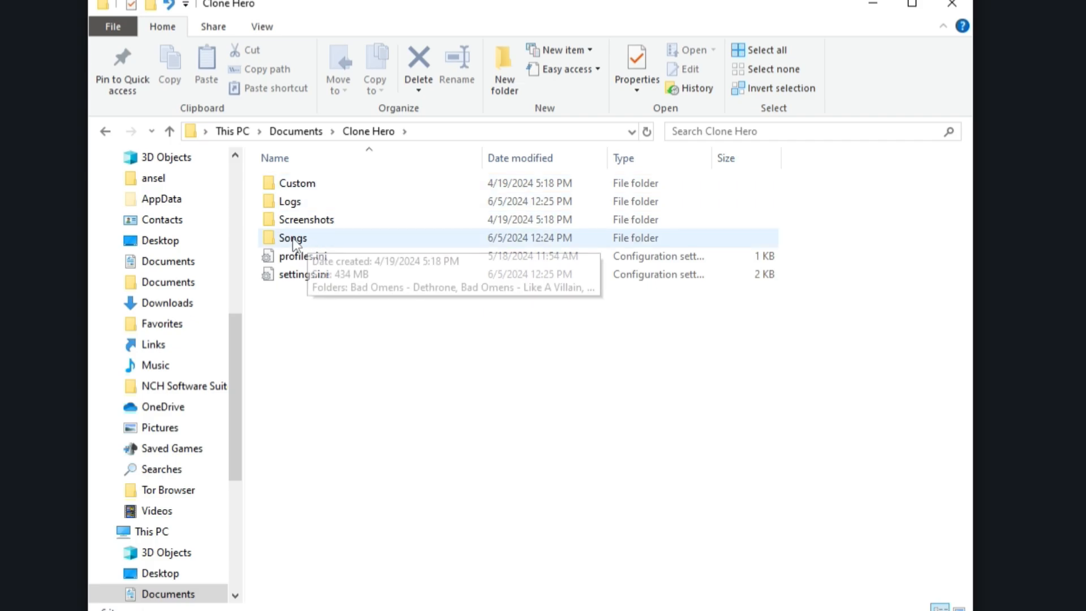
# - Search Chorus Encore for 'sleep token' and scroll to Sleep Token - The Summoning
pyautogui.doubleClick(292, 238)
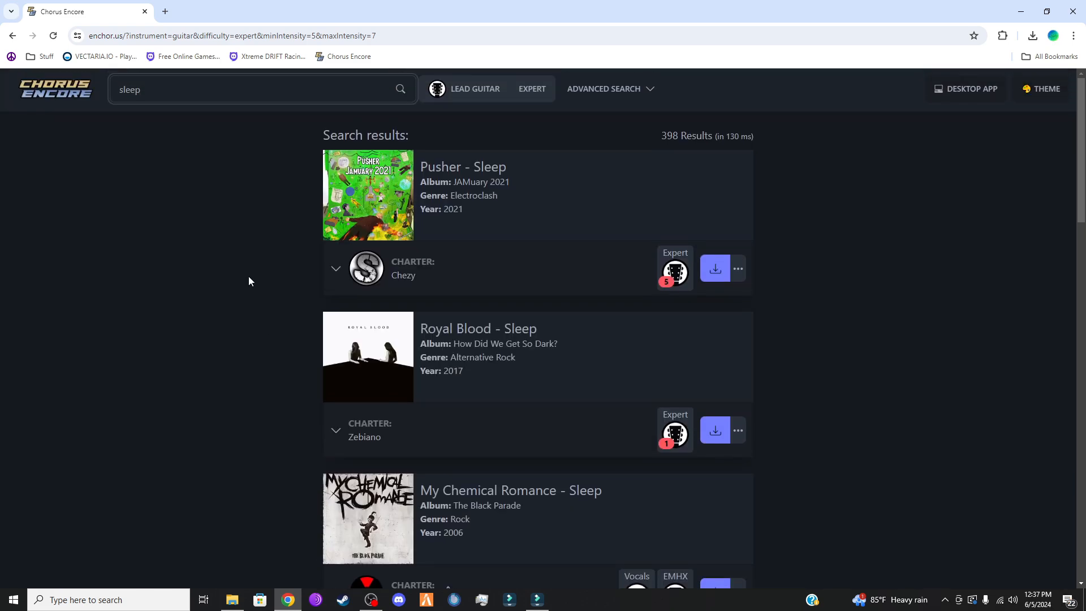
pyautogui.write('token')
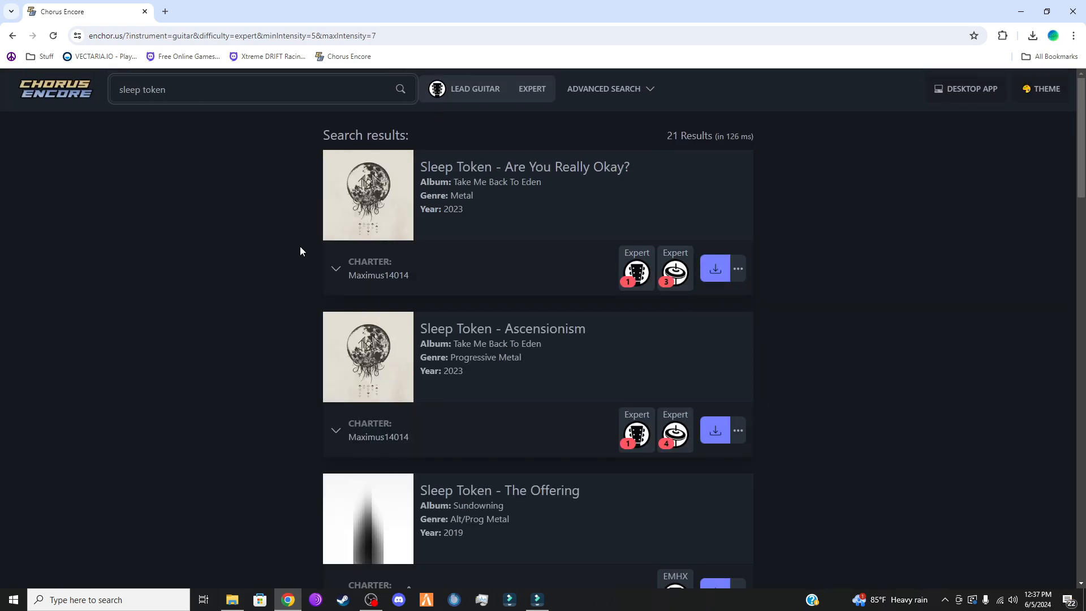
pyautogui.scroll(-3)
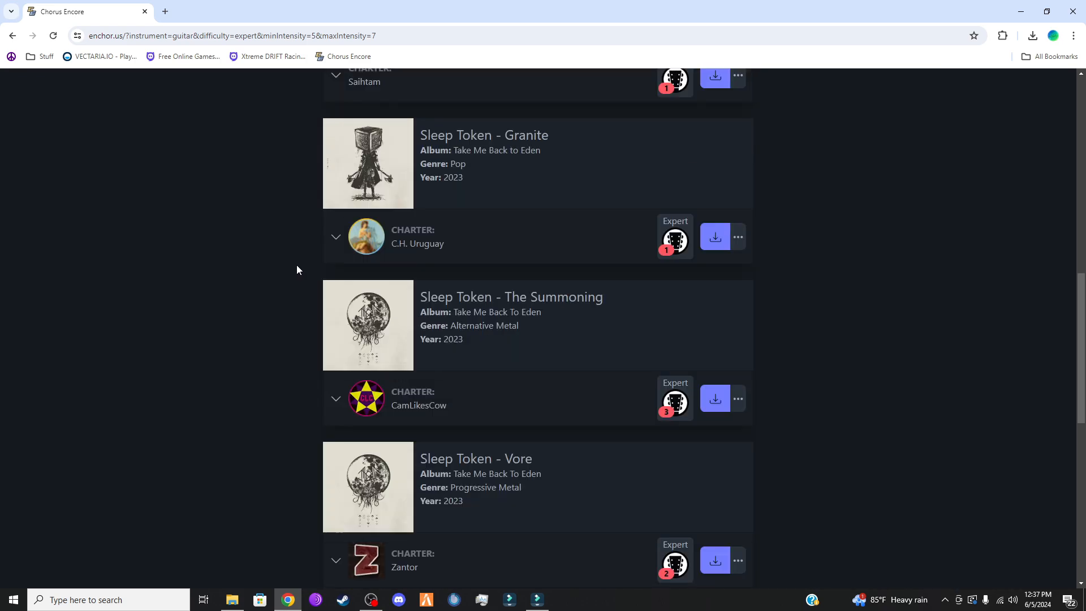
pyautogui.moveTo(490, 364)
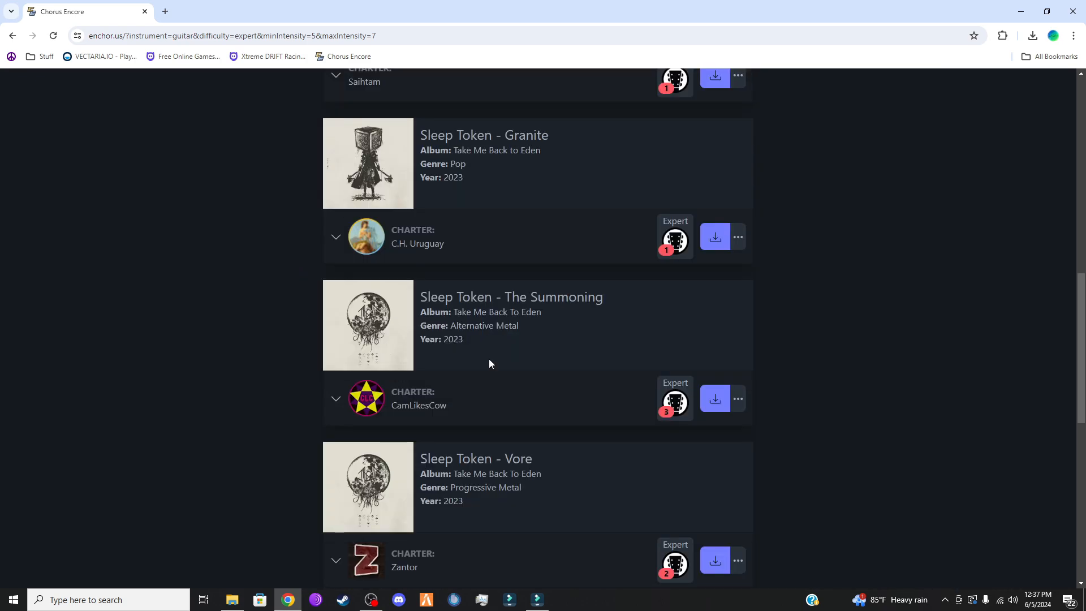
pyautogui.moveTo(417, 298)
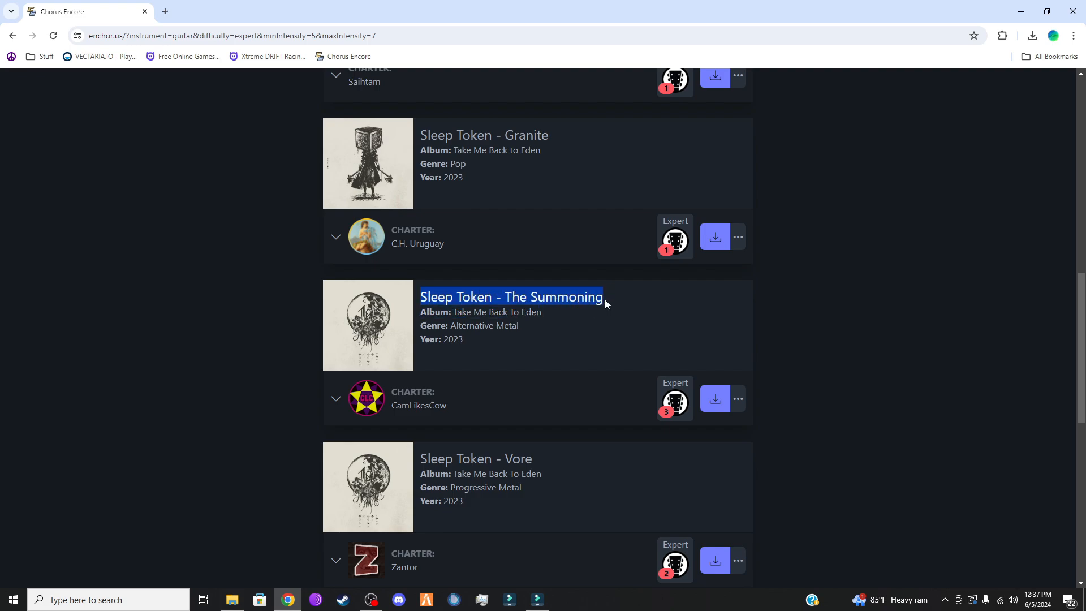
pyautogui.moveTo(608, 304)
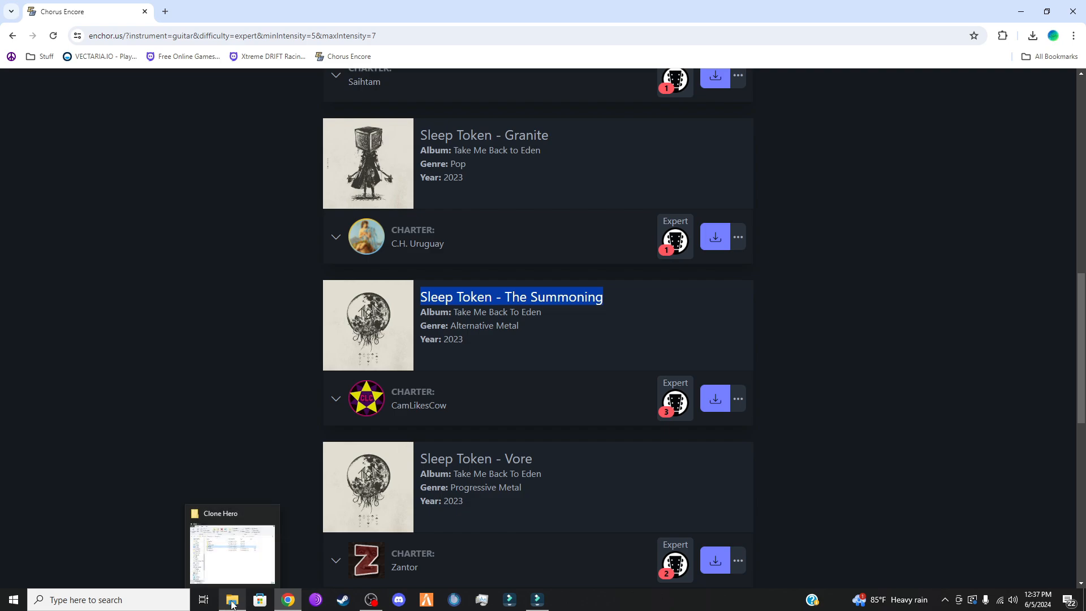
# - Create a folder named 'Sleep Token - The Summoning' inside Clone Hero's Songs folder
pyautogui.click(232, 598)
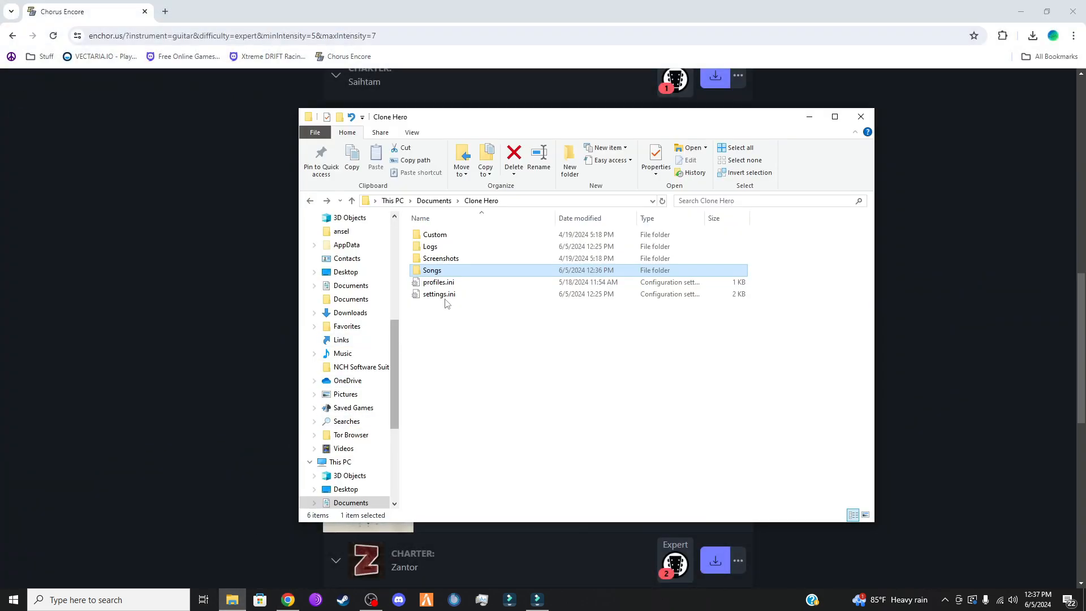
pyautogui.doubleClick(432, 270)
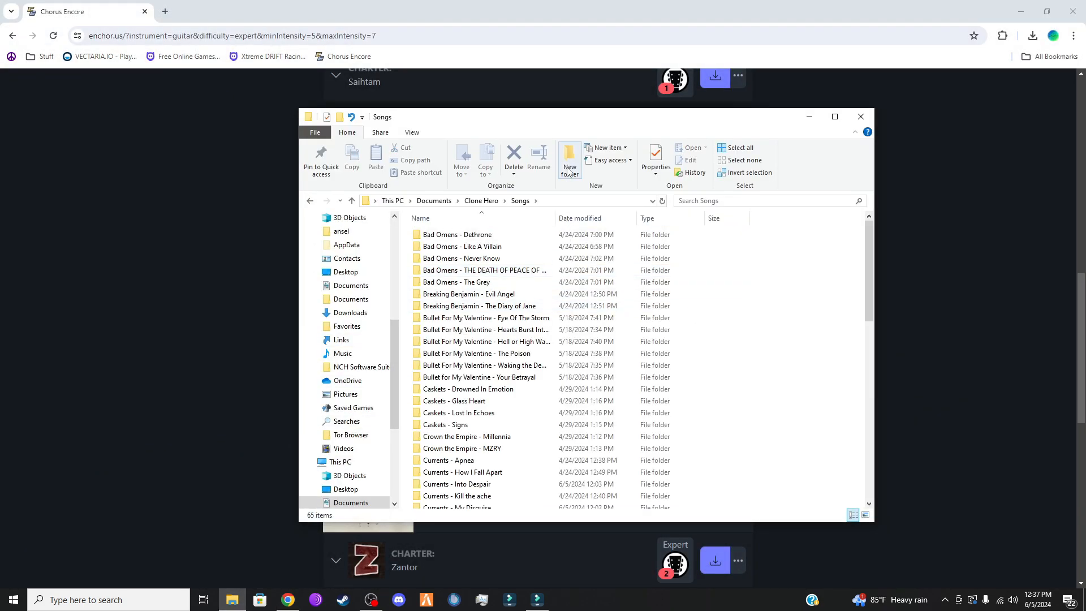
pyautogui.click(568, 163)
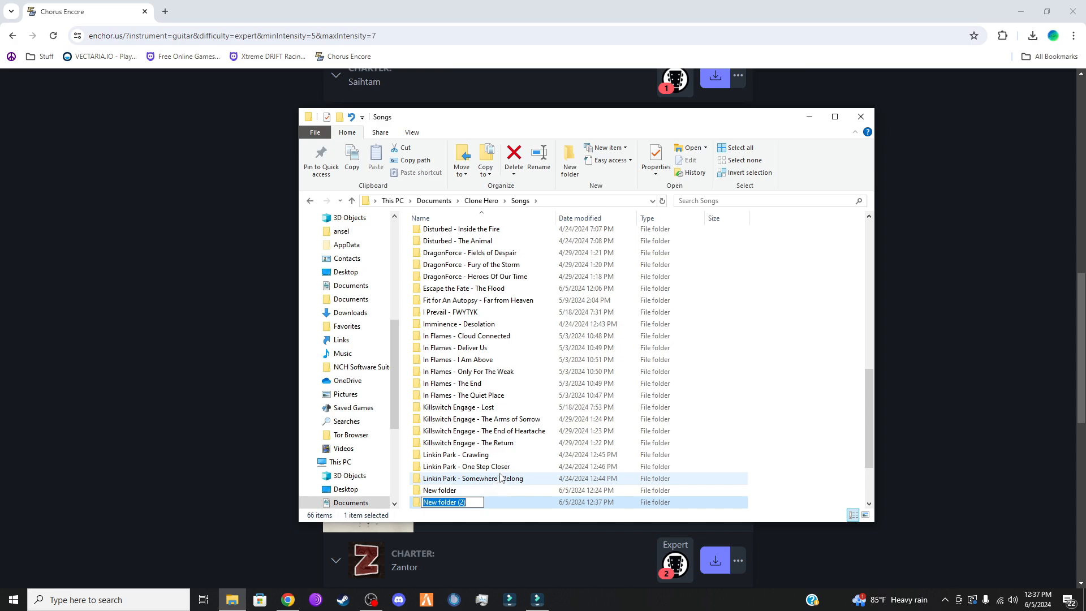
pyautogui.write('Sleep Token - The Summoning')
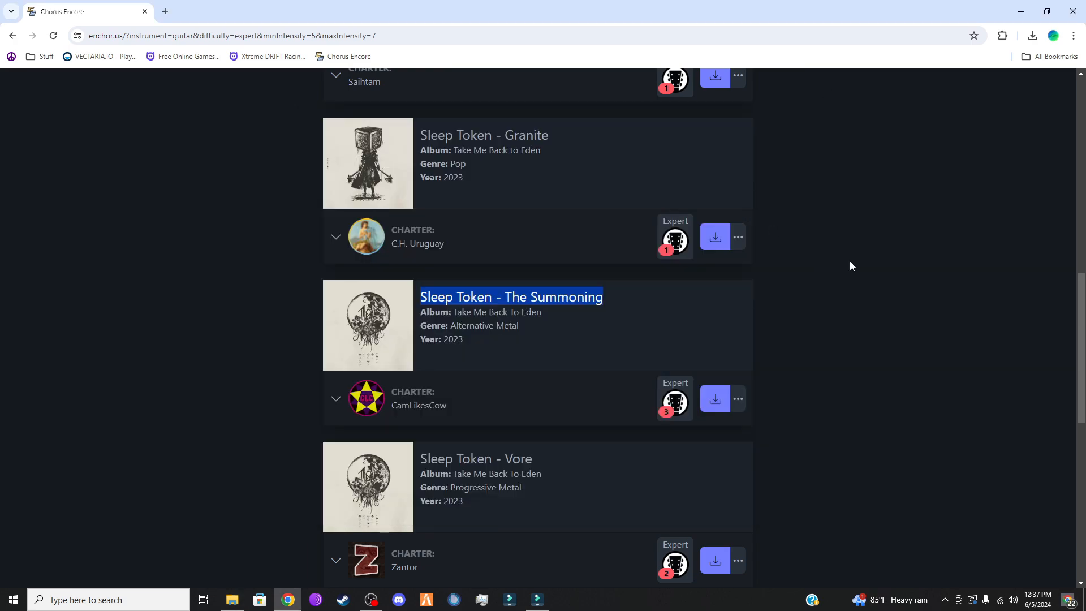
# - Download the Sleep Token - The Summoning zip and view it in WinRAR, dismissing the license reminder
pyautogui.click(714, 398)
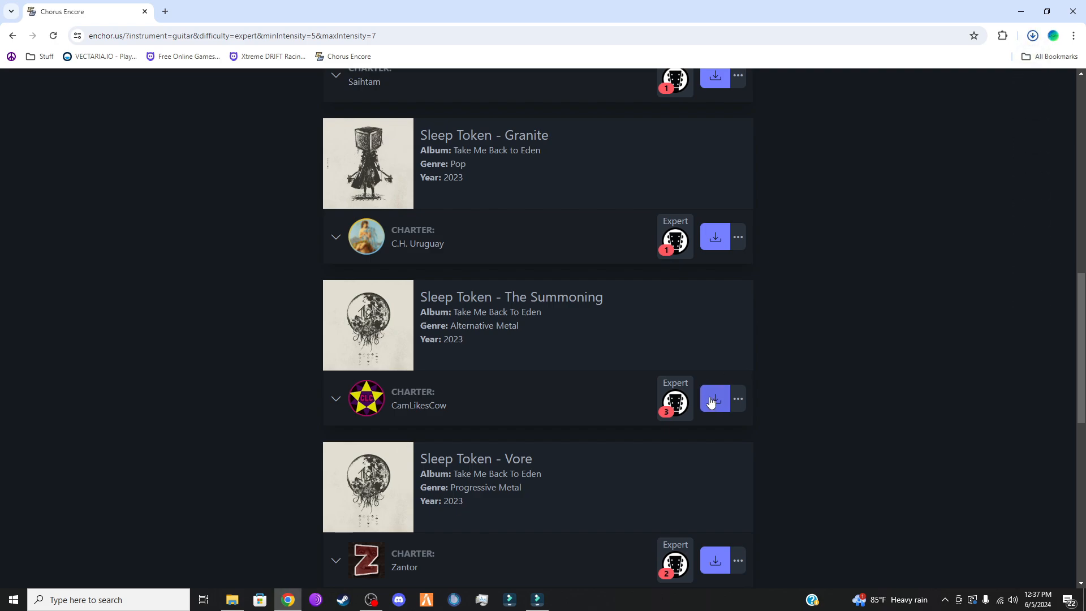
pyautogui.click(714, 402)
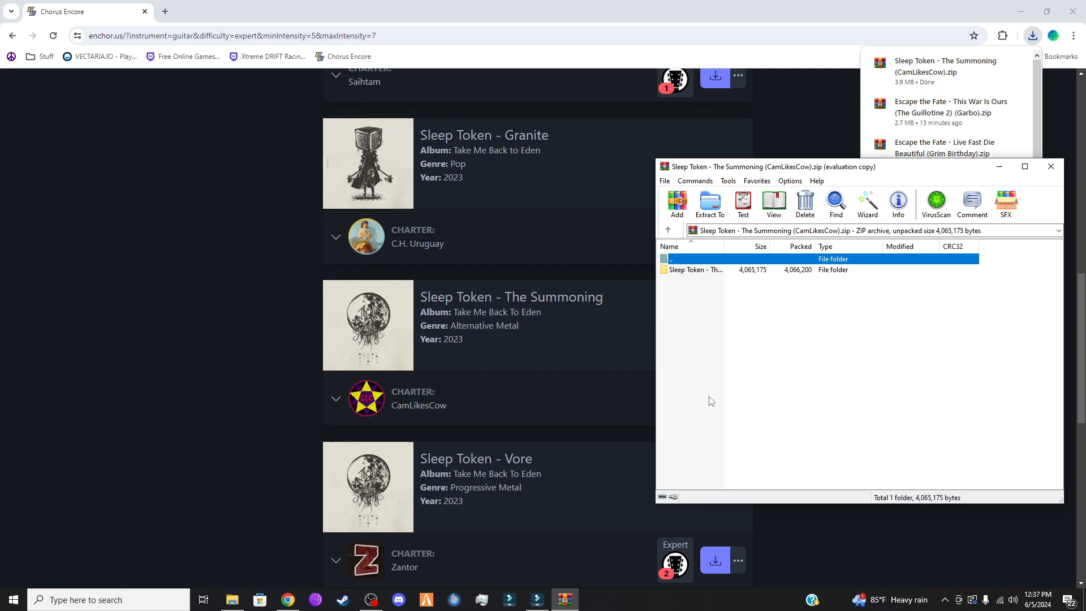
pyautogui.click(710, 204)
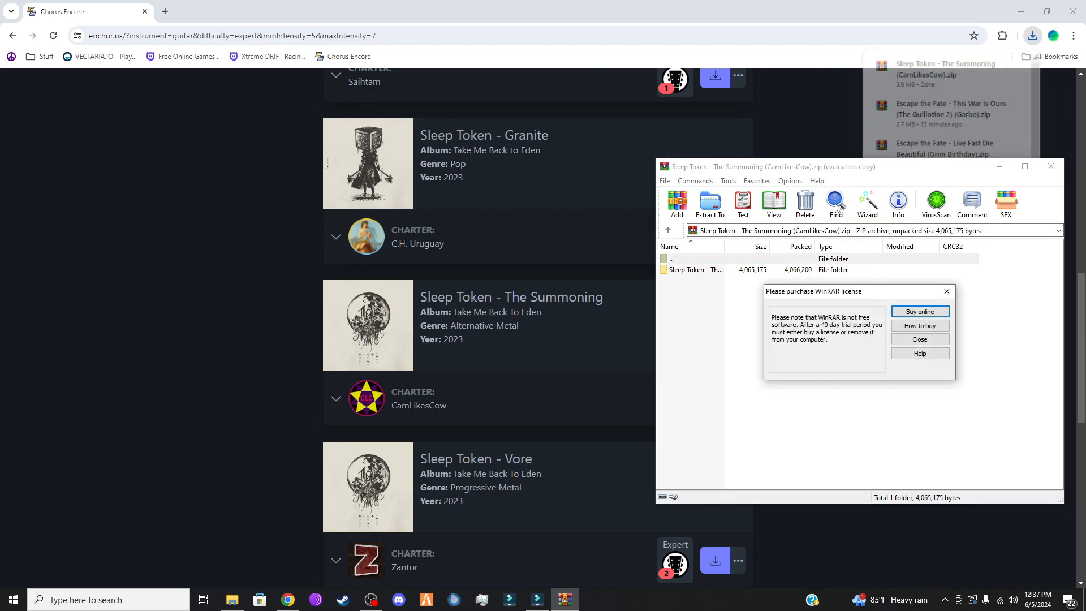
pyautogui.click(918, 339)
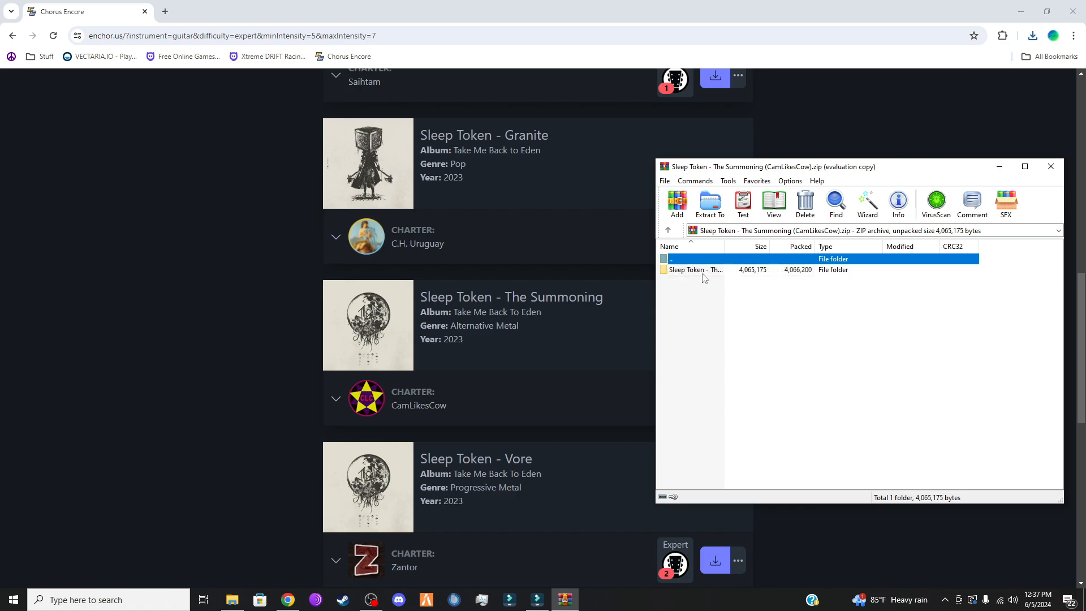
# - Select the four chart files in the archive's song folder and start extraction
pyautogui.doubleClick(695, 269)
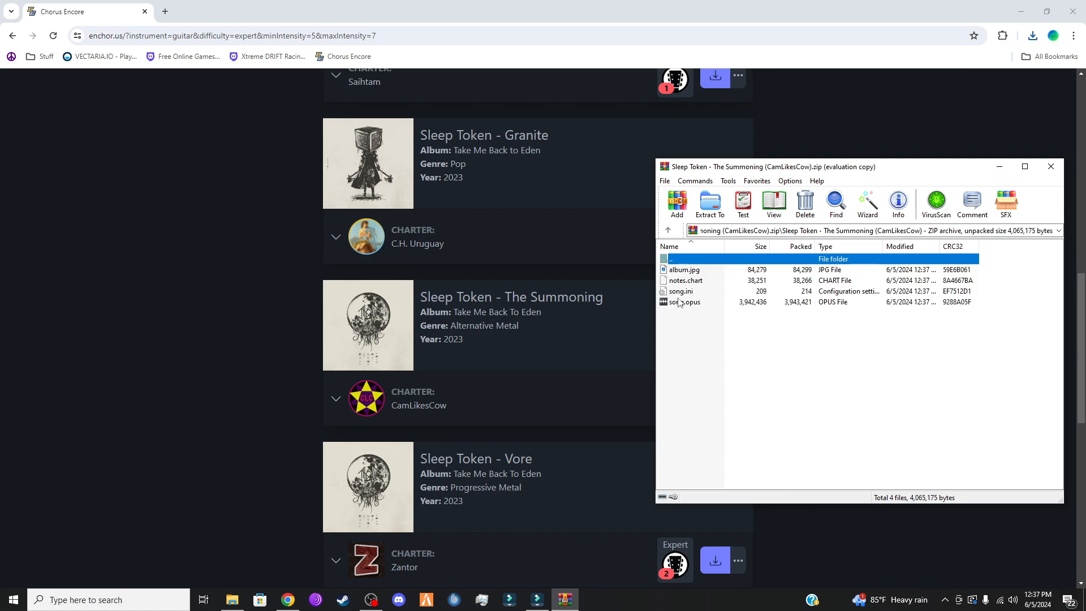
pyautogui.click(683, 269)
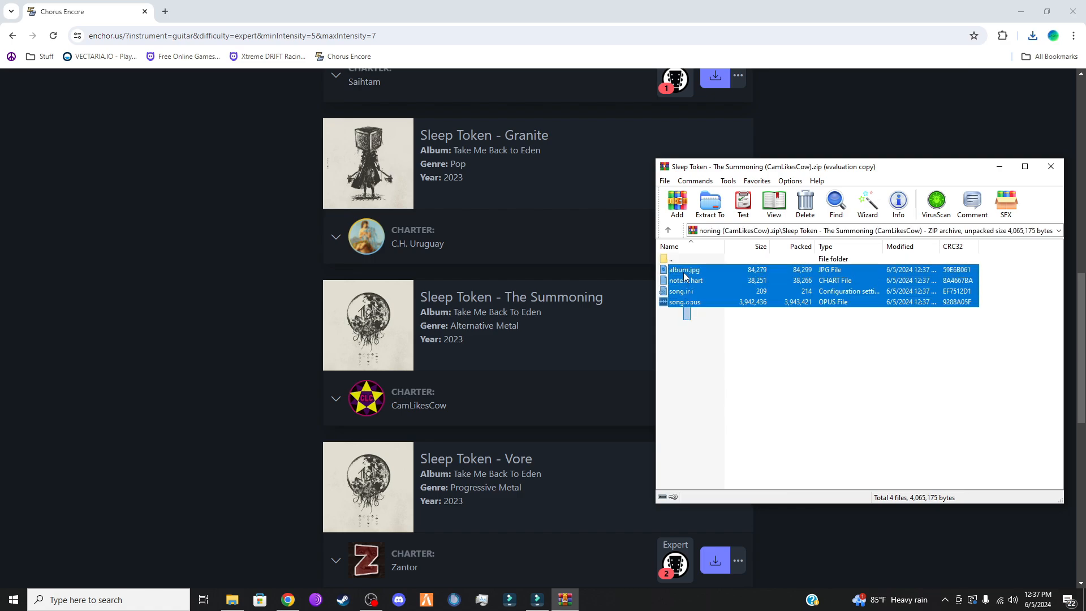
pyautogui.click(709, 204)
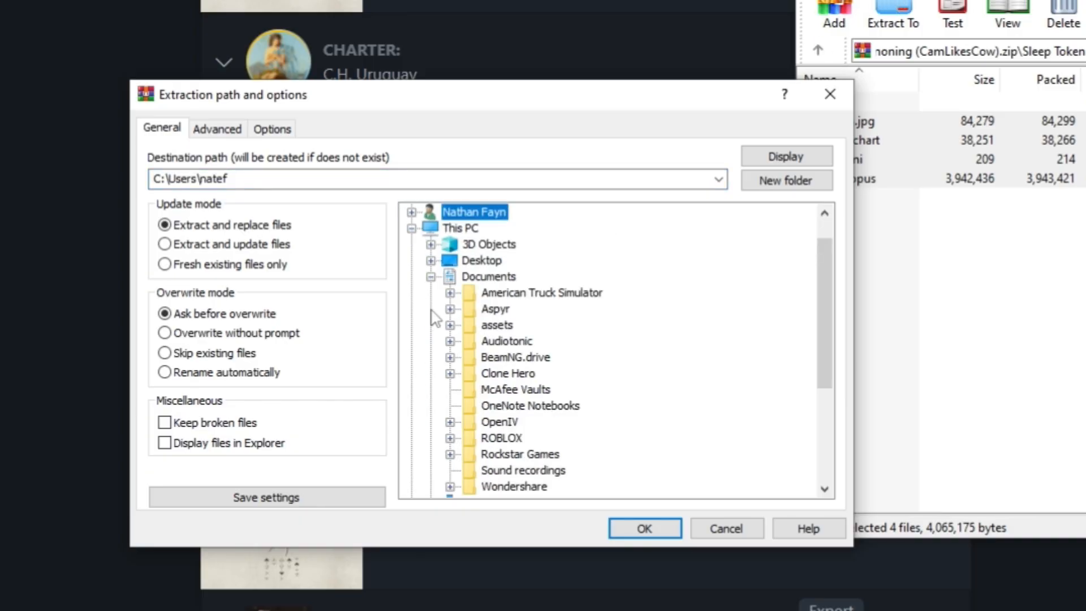
pyautogui.moveTo(454, 380)
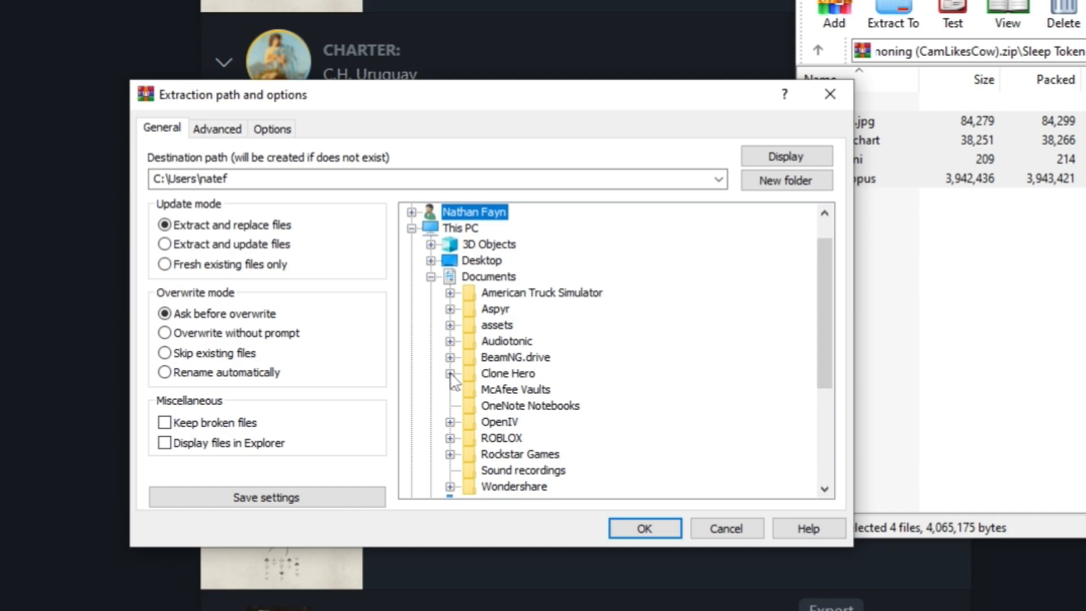
# - Extract the chart files into Documents > Clone Hero > Songs > Sleep Token - The Summoning
pyautogui.click(450, 373)
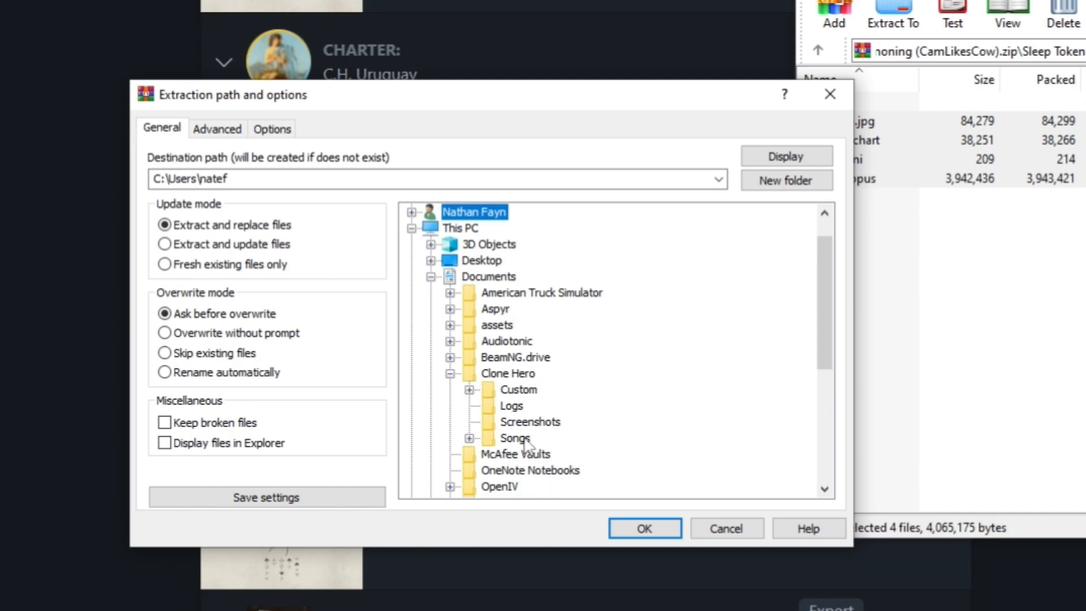
pyautogui.doubleClick(514, 438)
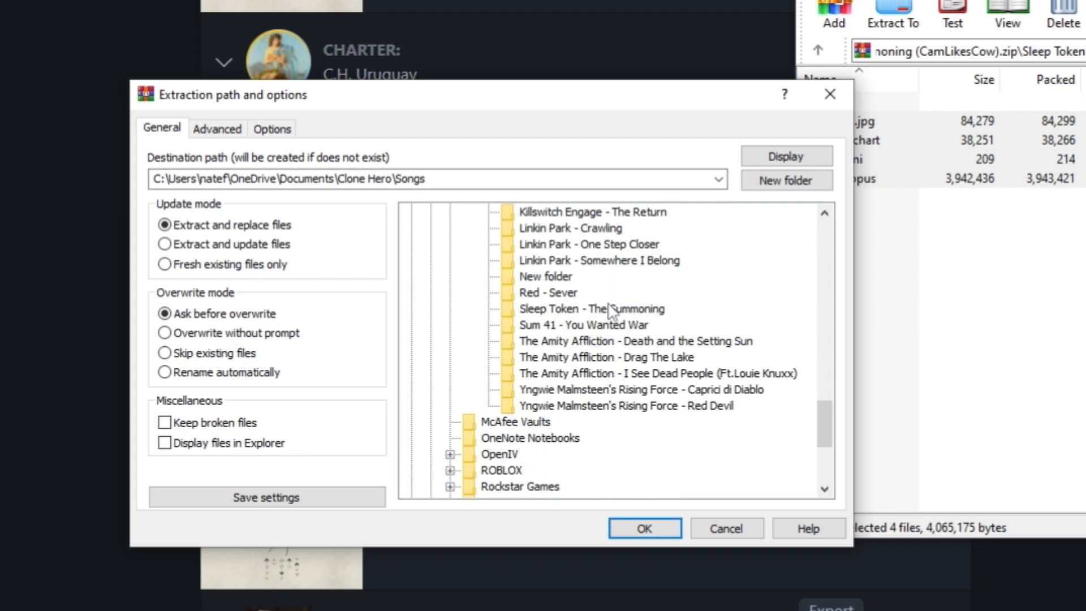
pyautogui.click(592, 309)
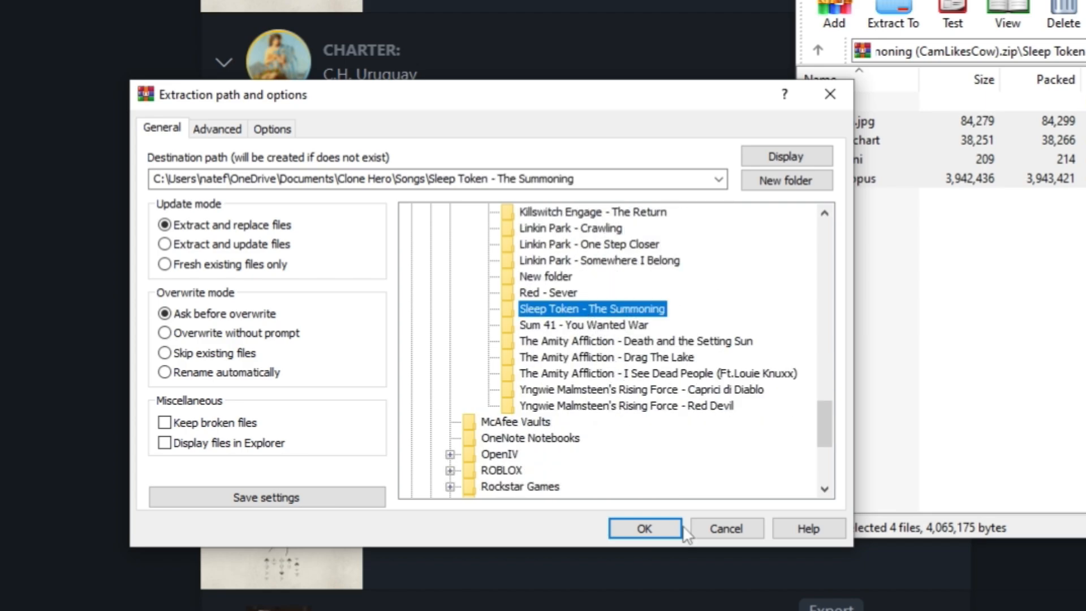
pyautogui.click(643, 528)
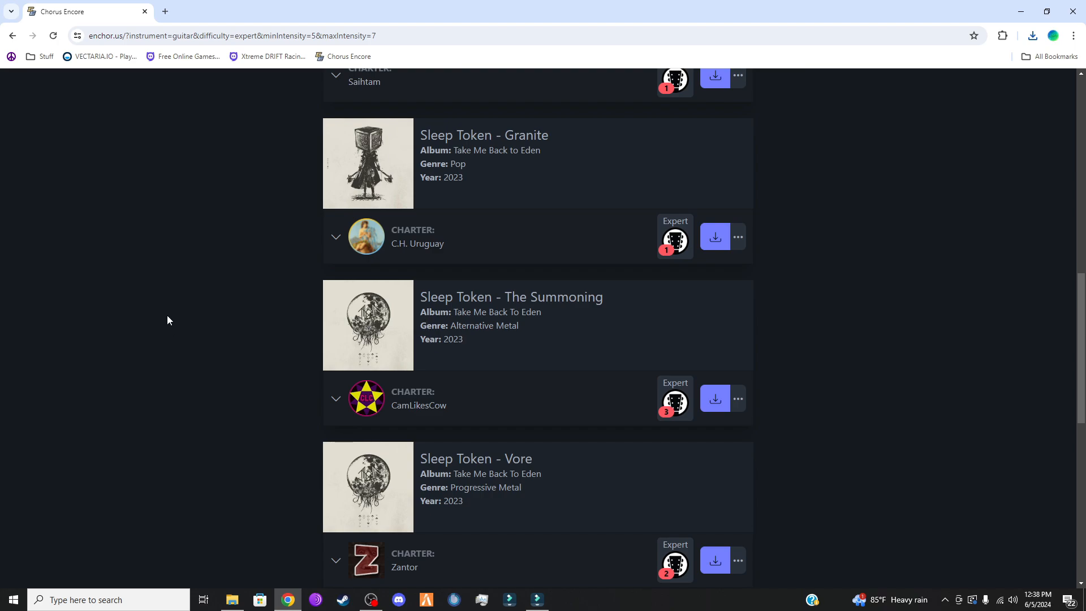
pyautogui.moveTo(175, 323)
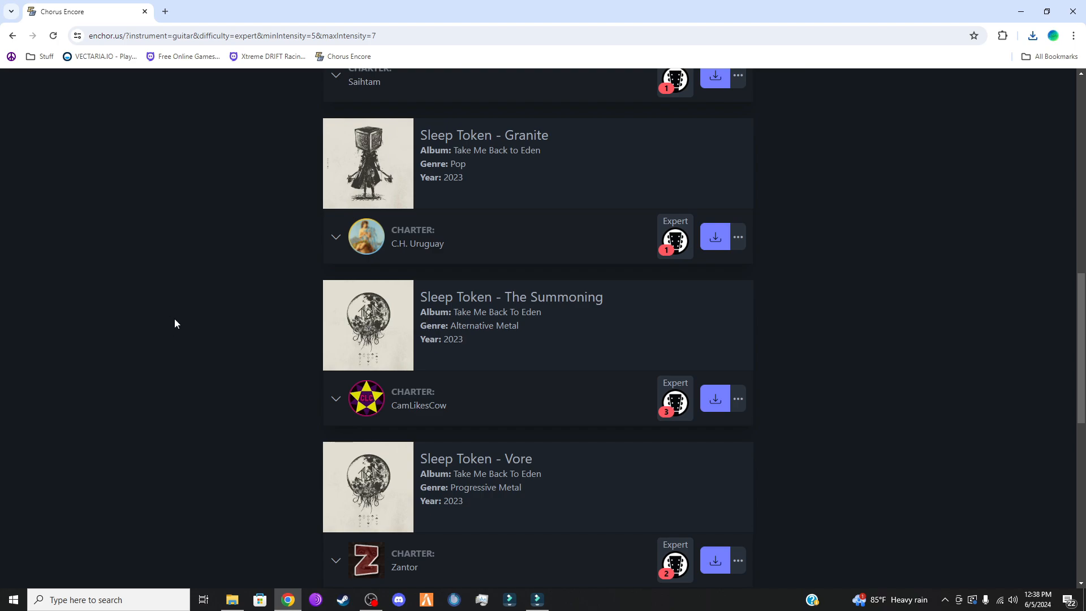
pyautogui.moveTo(179, 322)
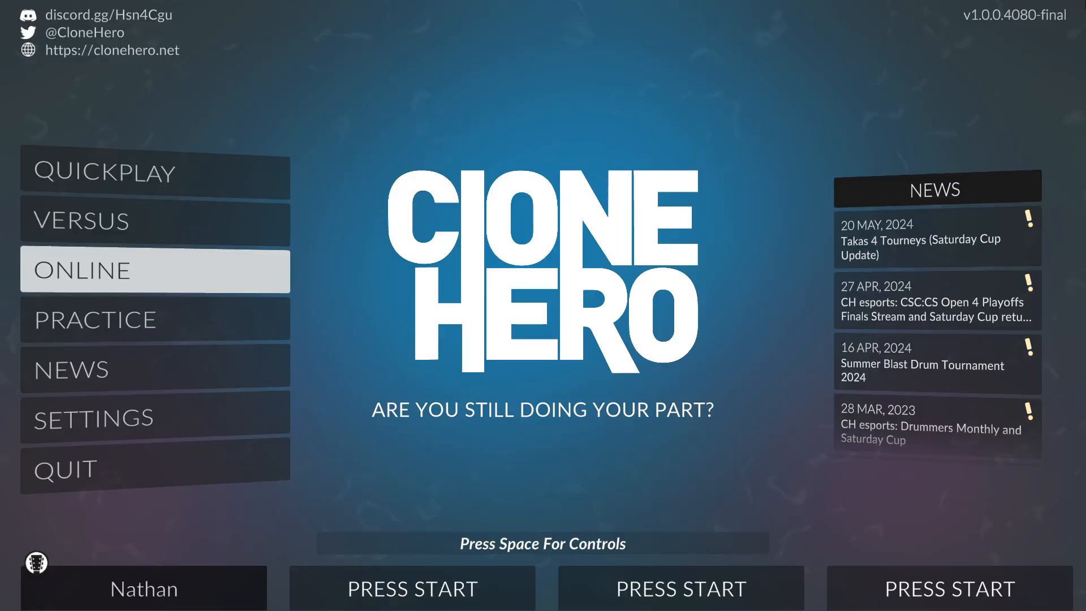
# - Run a full Scan Songs from Settings > General and return once it finishes
pyautogui.click(92, 417)
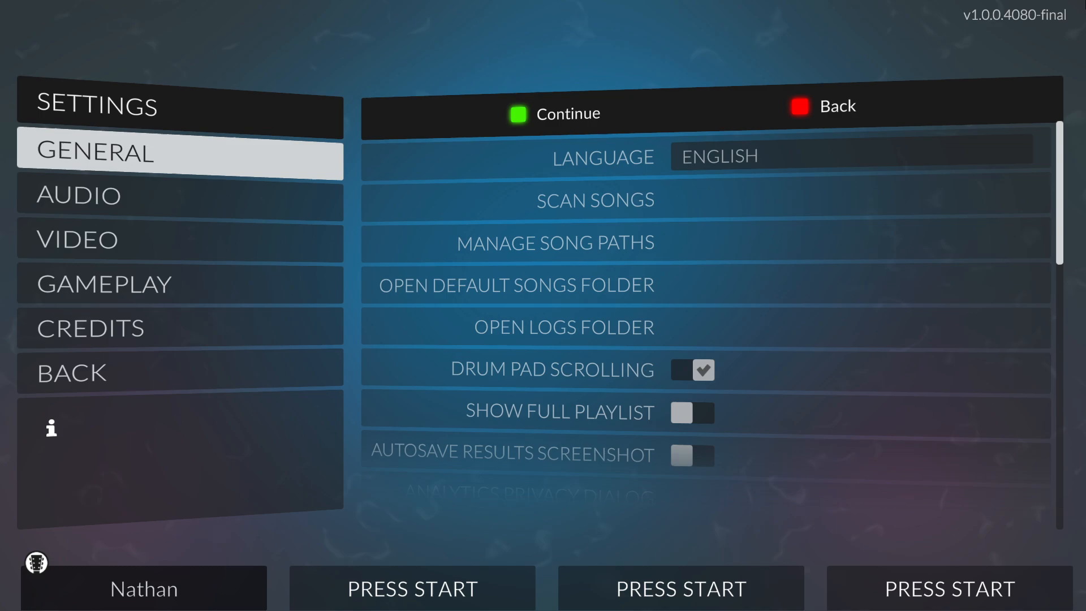
pyautogui.moveTo(594, 201)
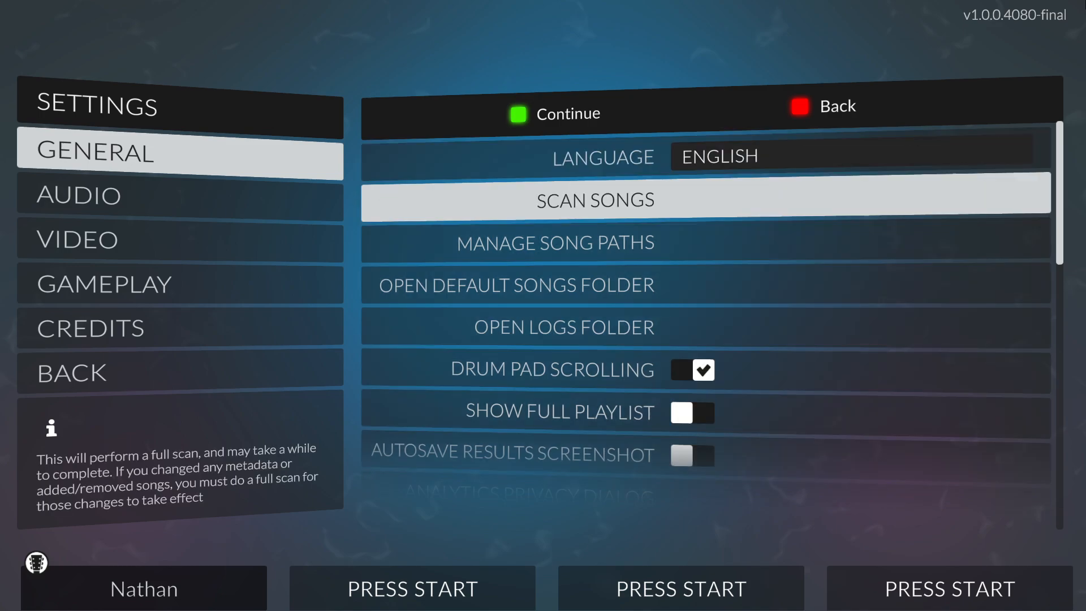
pyautogui.click(593, 200)
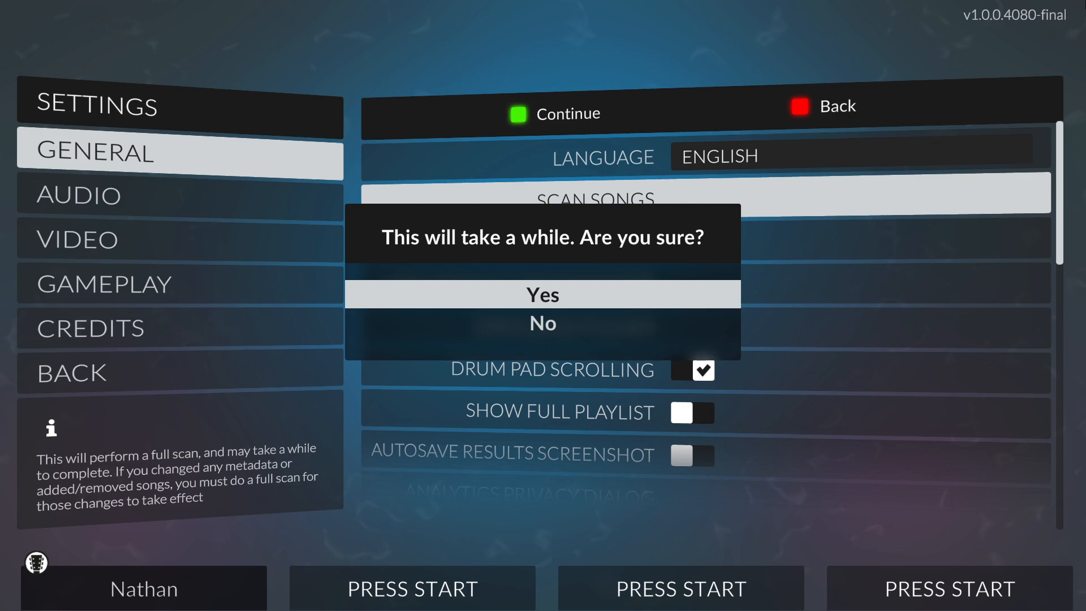
pyautogui.click(542, 293)
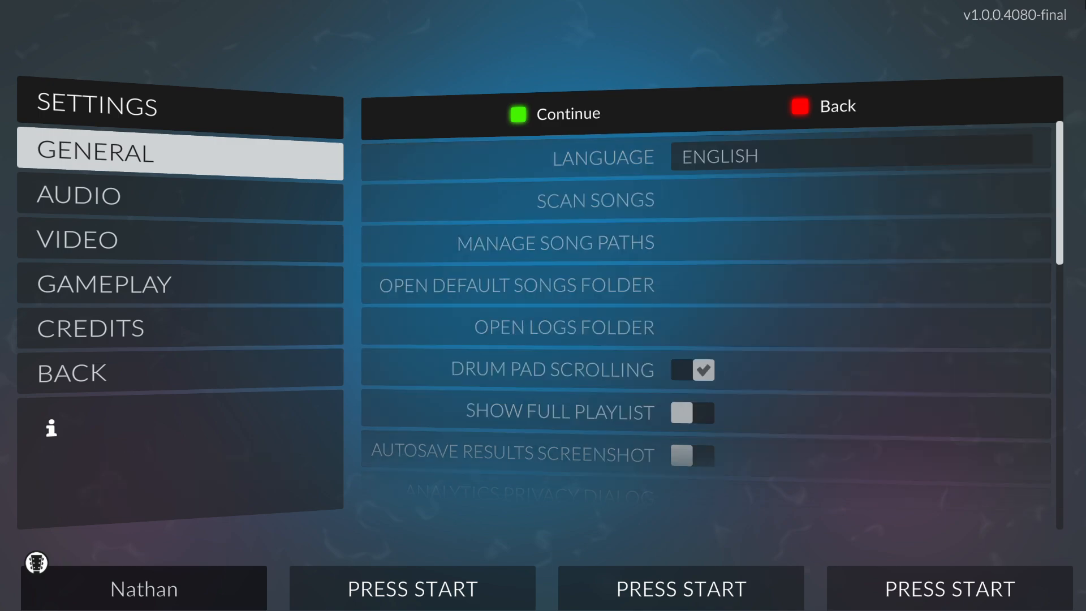
pyautogui.click(821, 106)
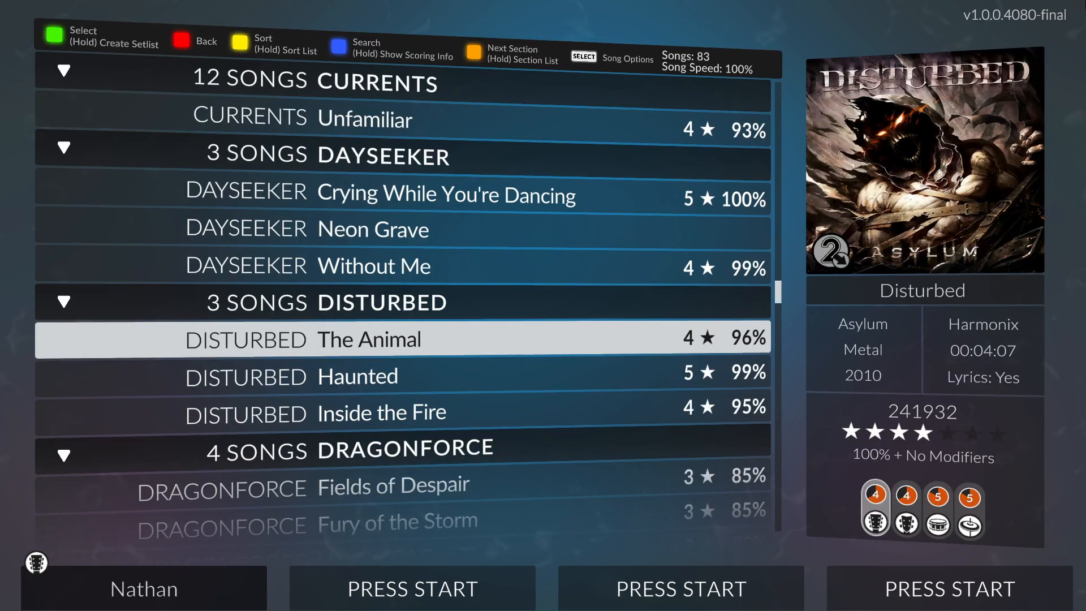
# - Scroll the Quickplay list to Sleep Token – The Summoning, then return to the main menu
pyautogui.scroll(-3)
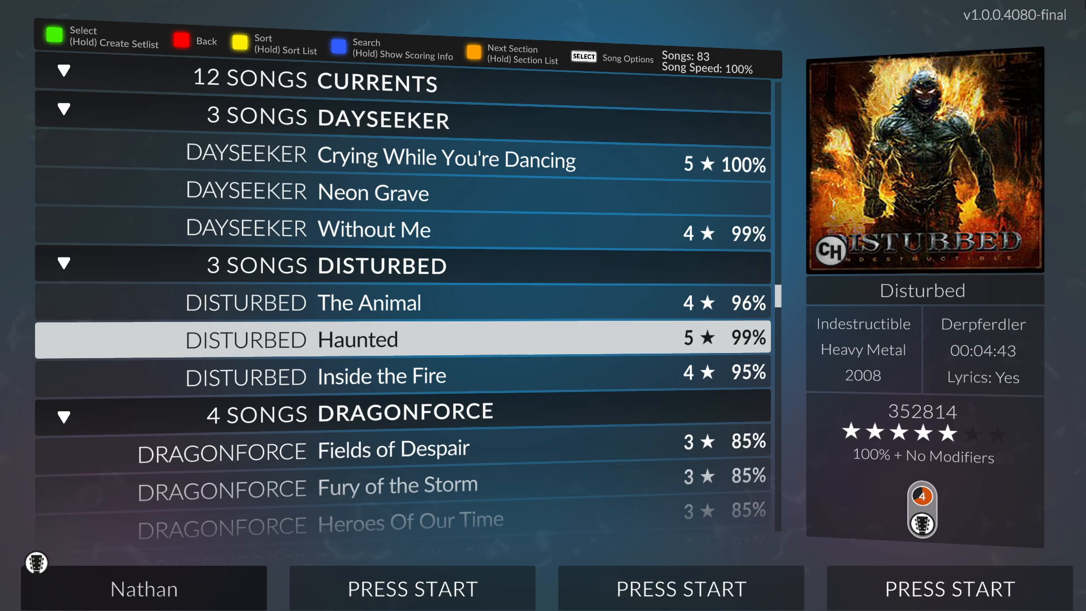
pyautogui.scroll(-3)
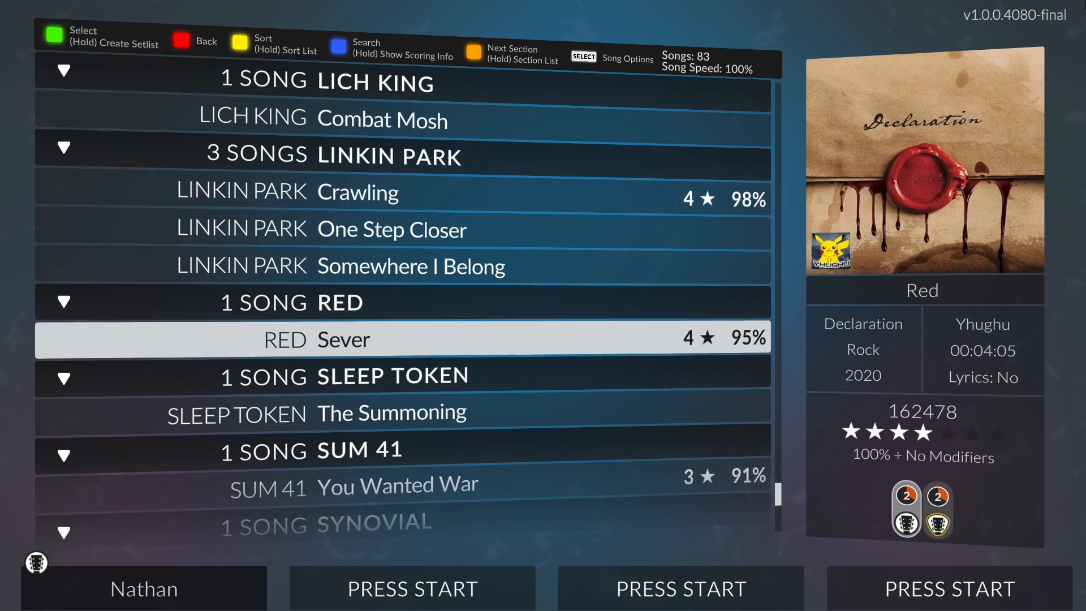
pyautogui.scroll(-3)
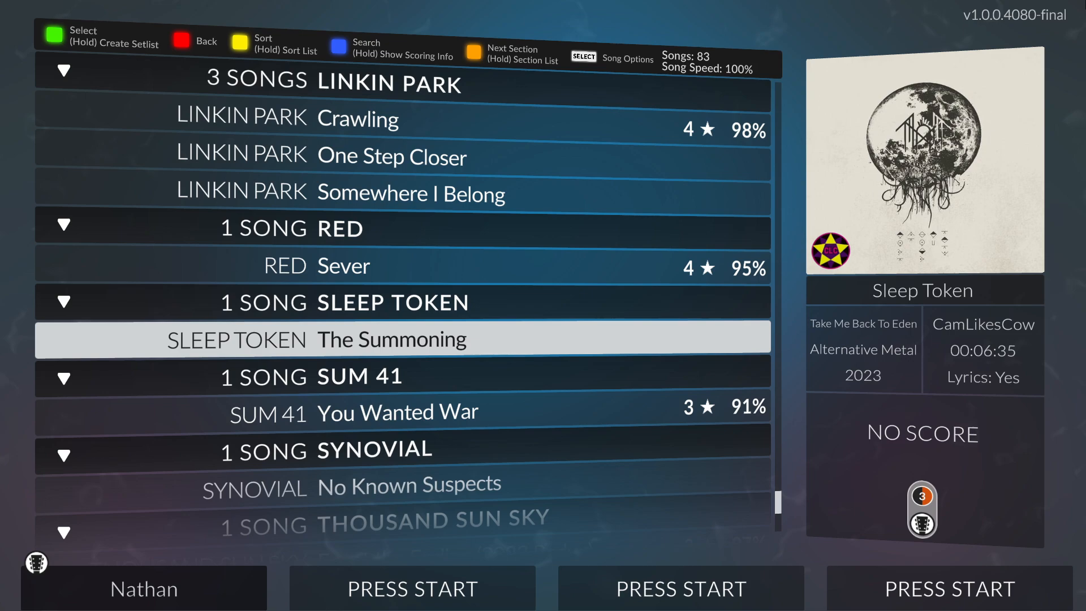
pyautogui.click(179, 40)
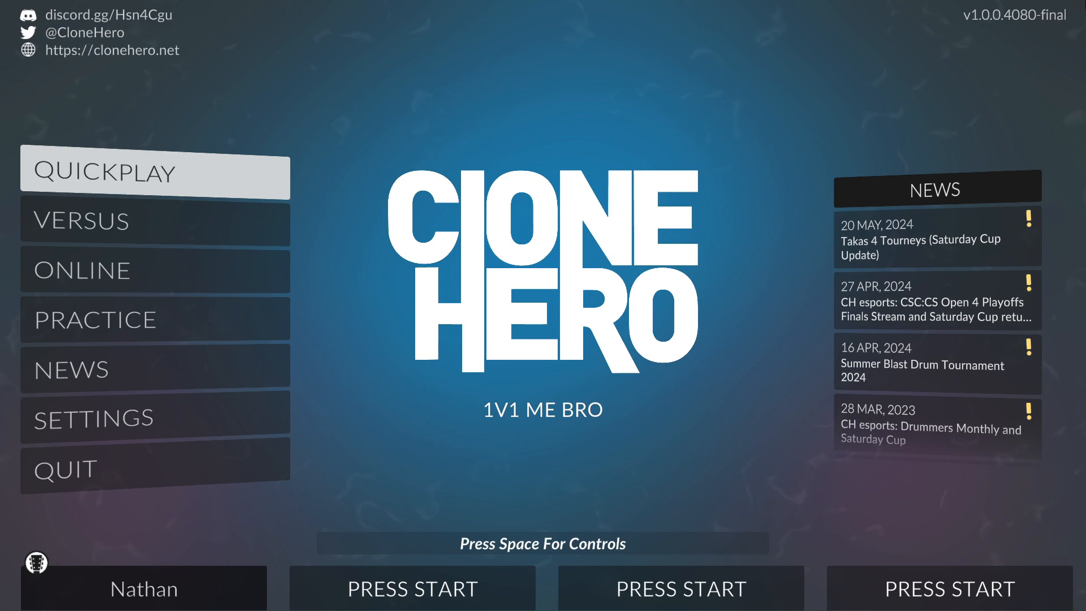